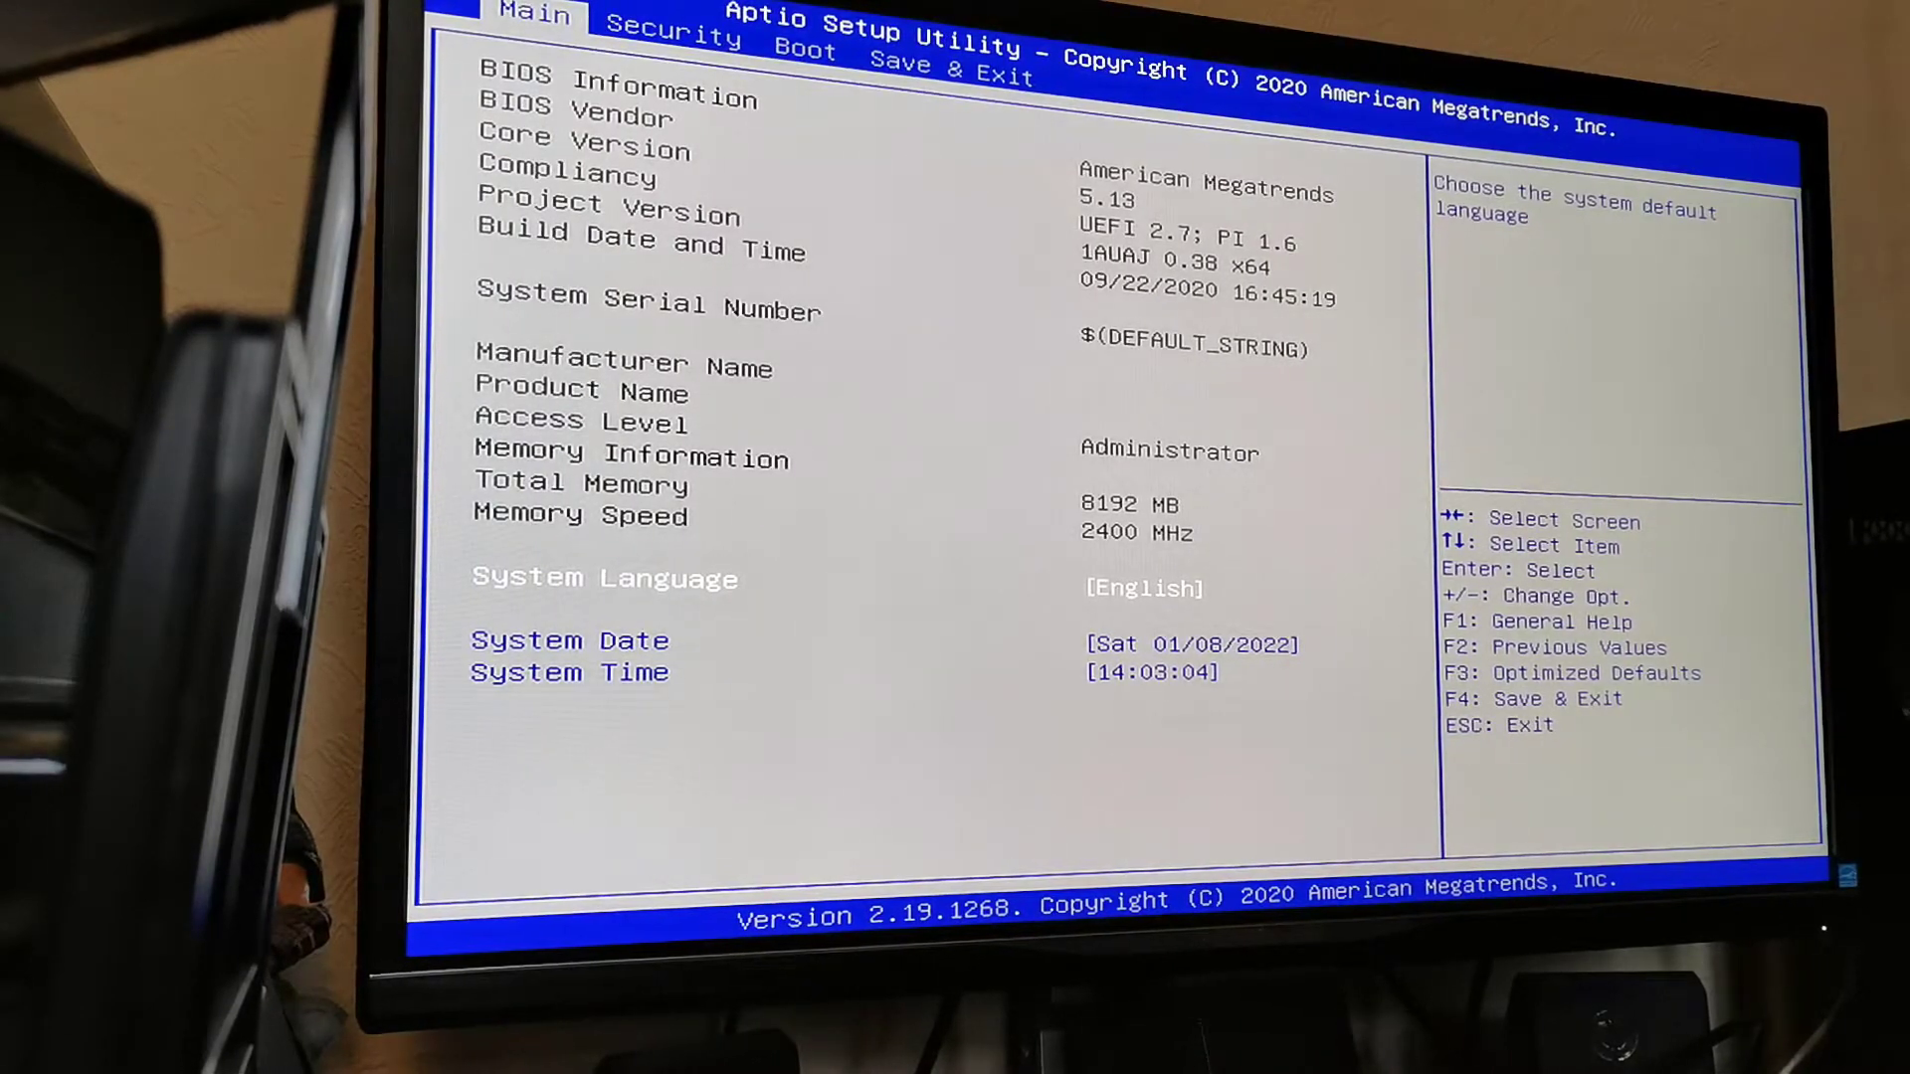
On the Boot tab, list Boot Option #1 choices: Windows Boot Manager or Disable.
left_click(803, 51)
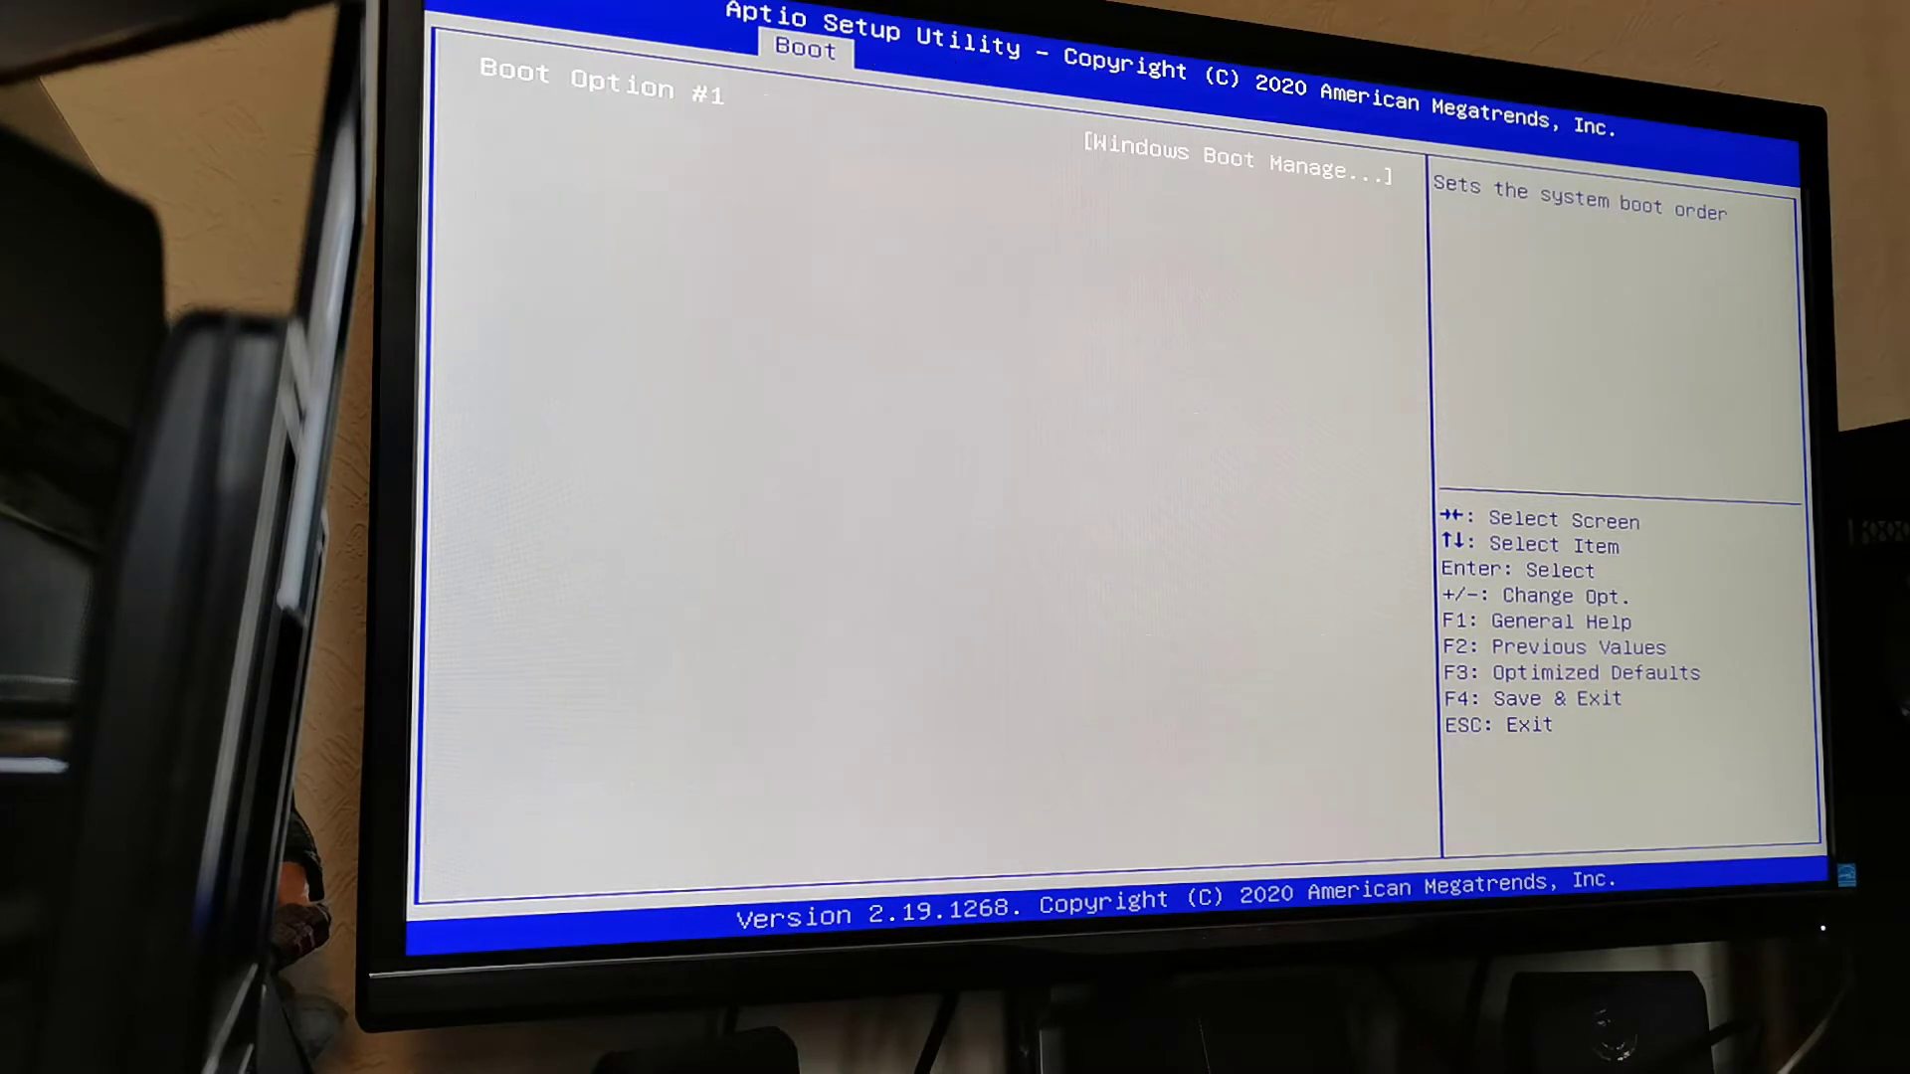
left_click(1234, 158)
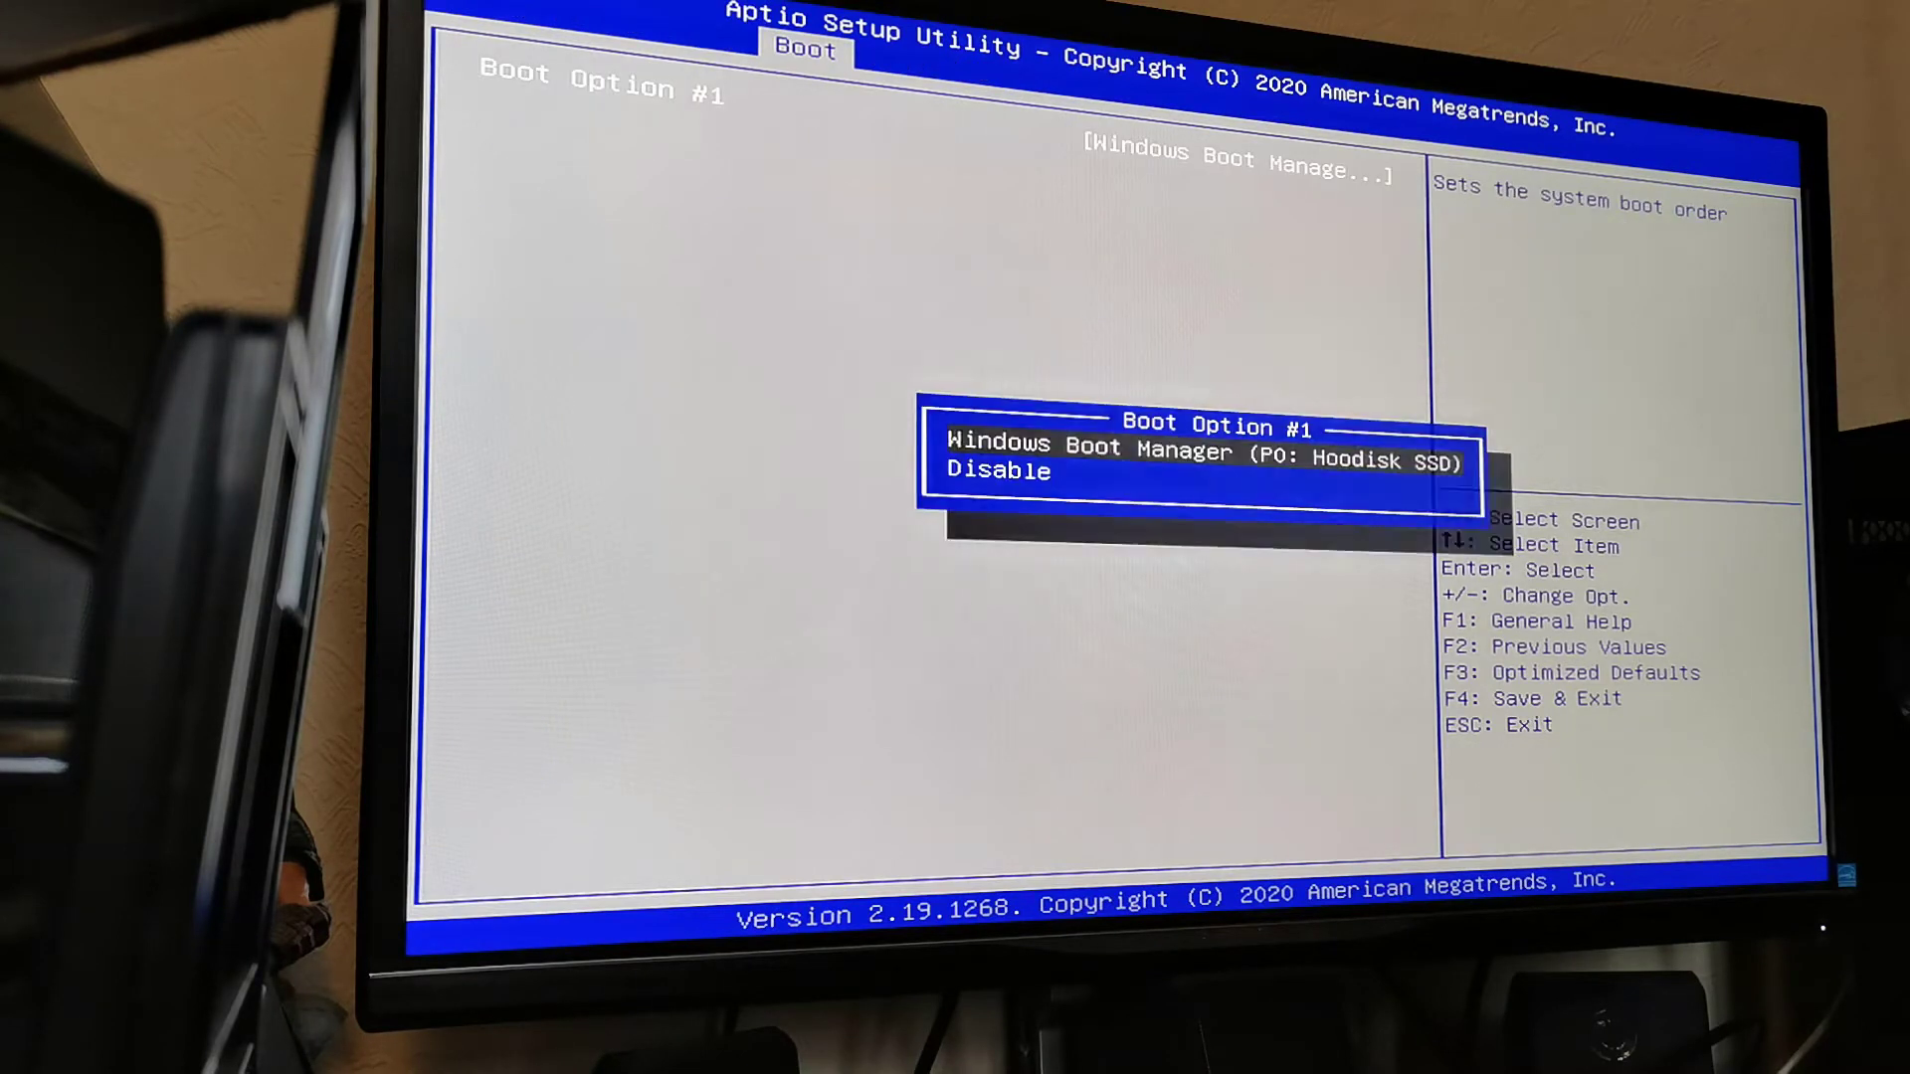